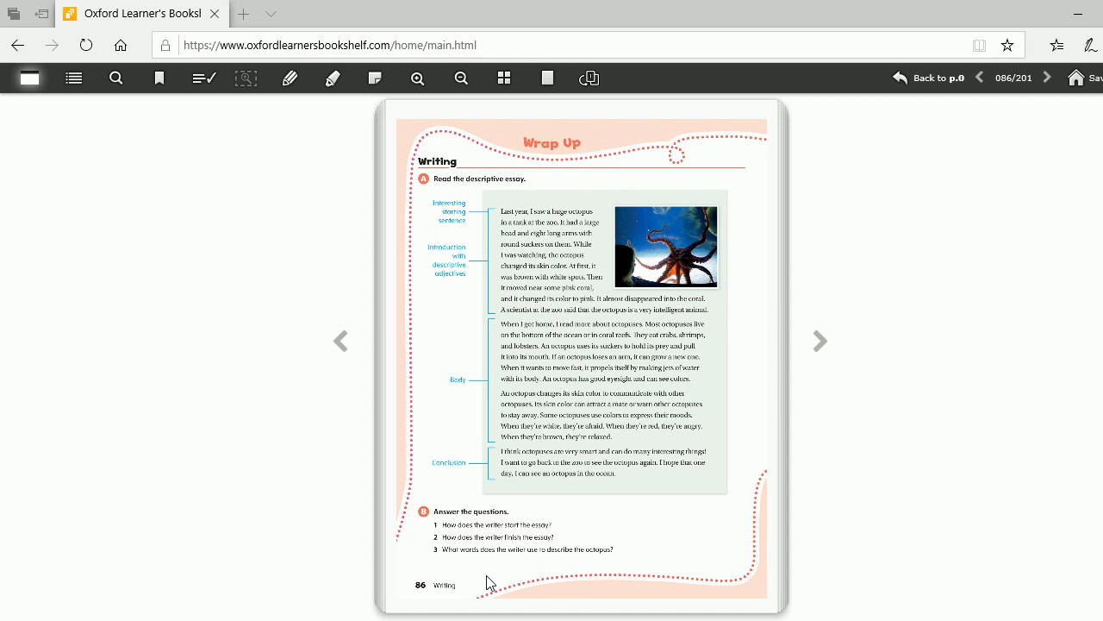
mouse_move(683, 505)
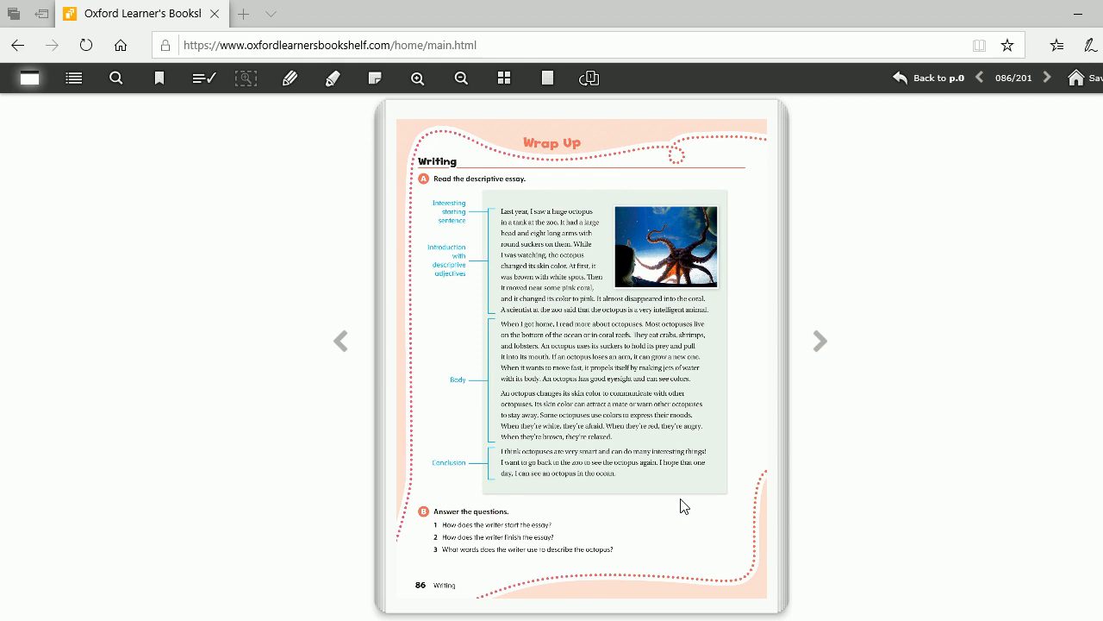
mouse_move(693, 498)
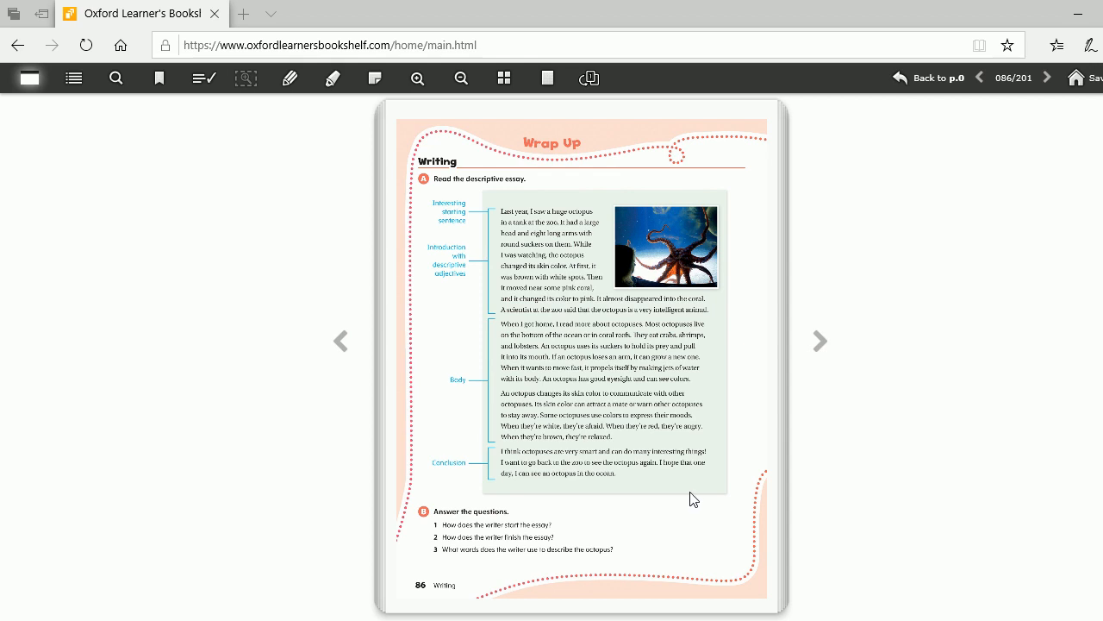
mouse_move(681, 498)
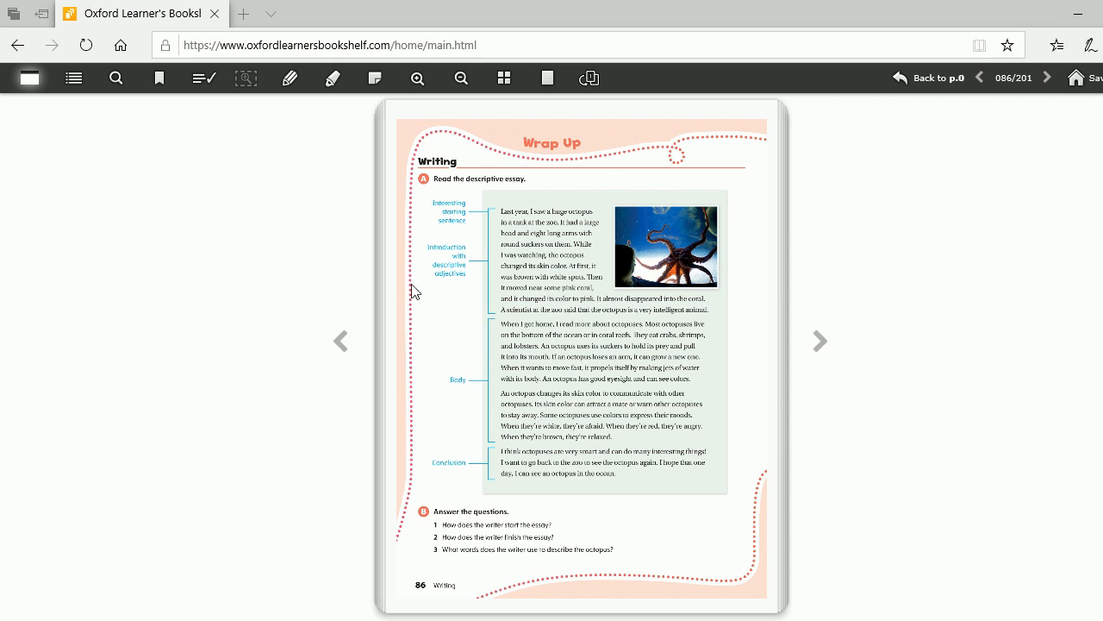
mouse_move(445, 119)
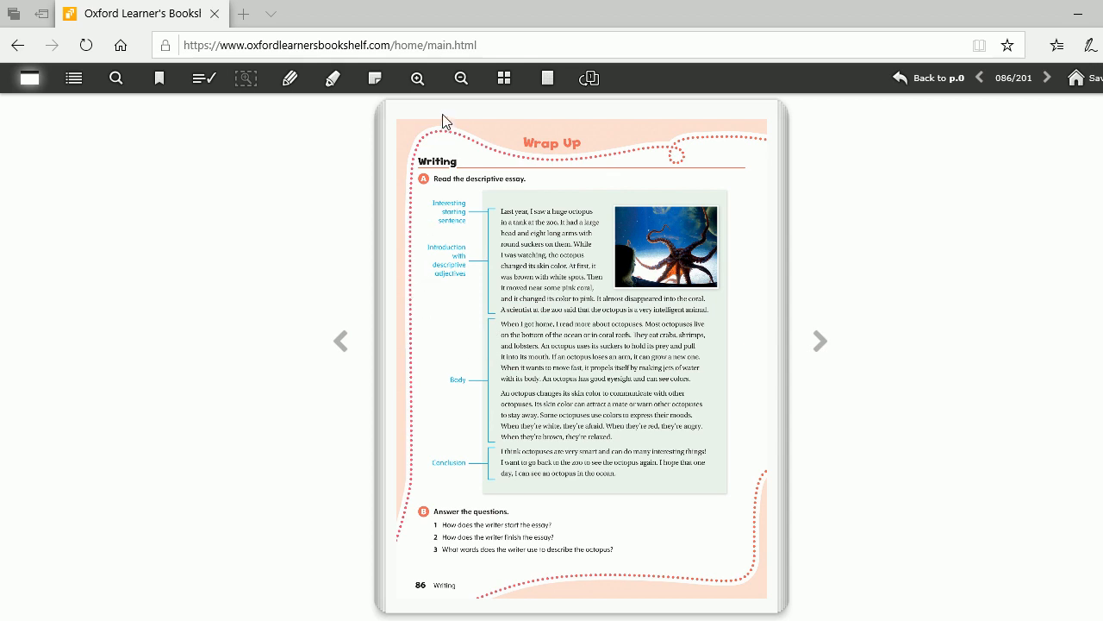
Zoom in on page 86 so the octopus essay's opening paragraph and photo become readable.
click(417, 77)
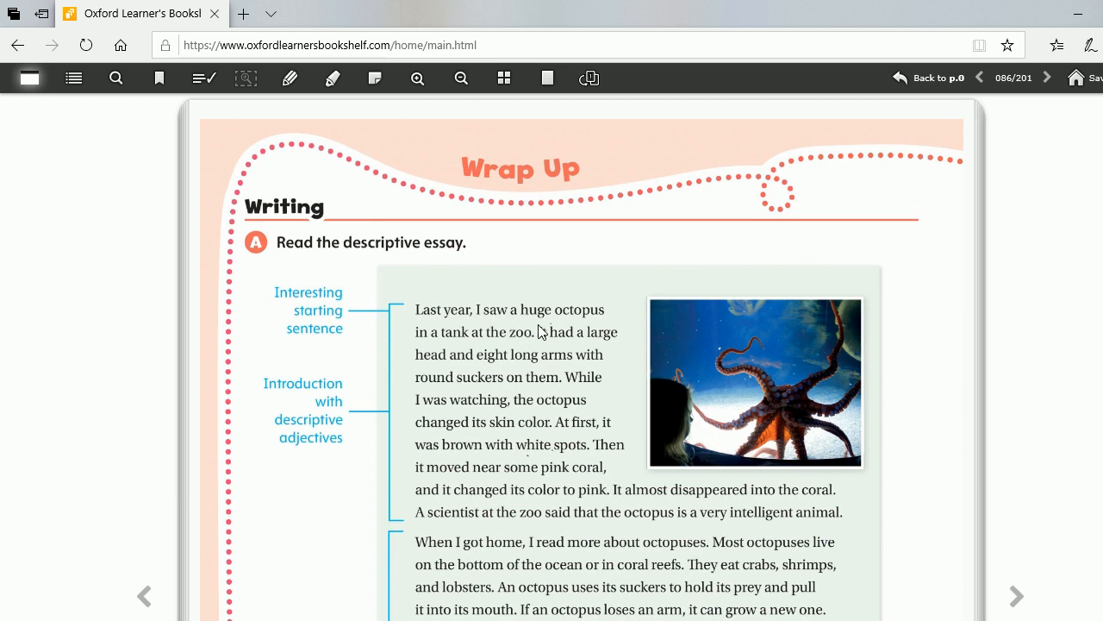
mouse_move(483, 342)
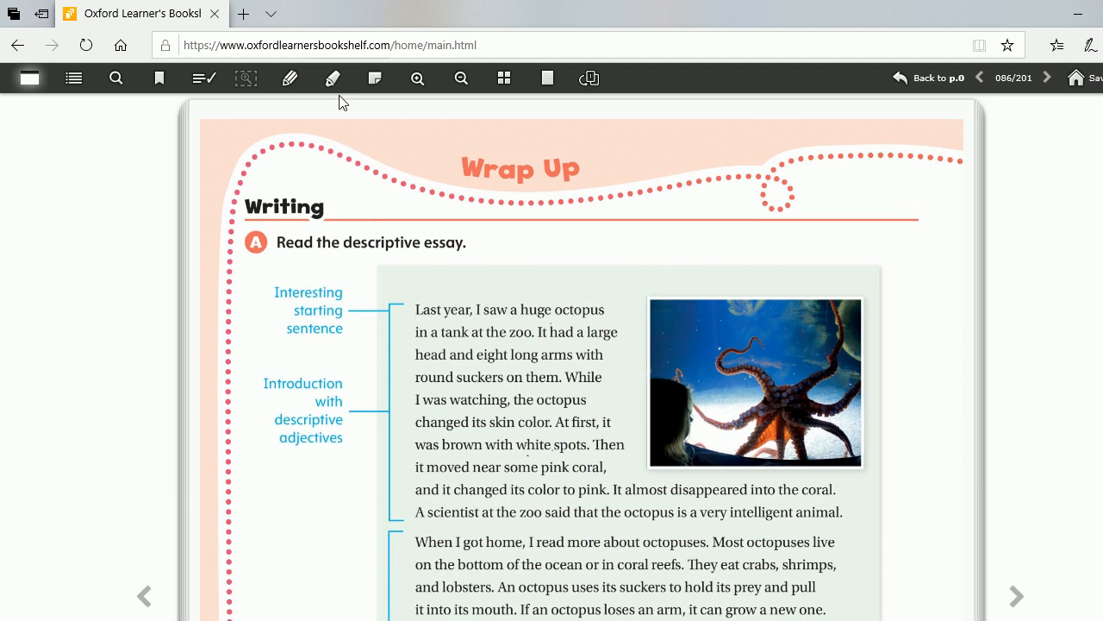
With the black pen, underline huge, large, long, round, brown and white, then put the pens away.
click(289, 78)
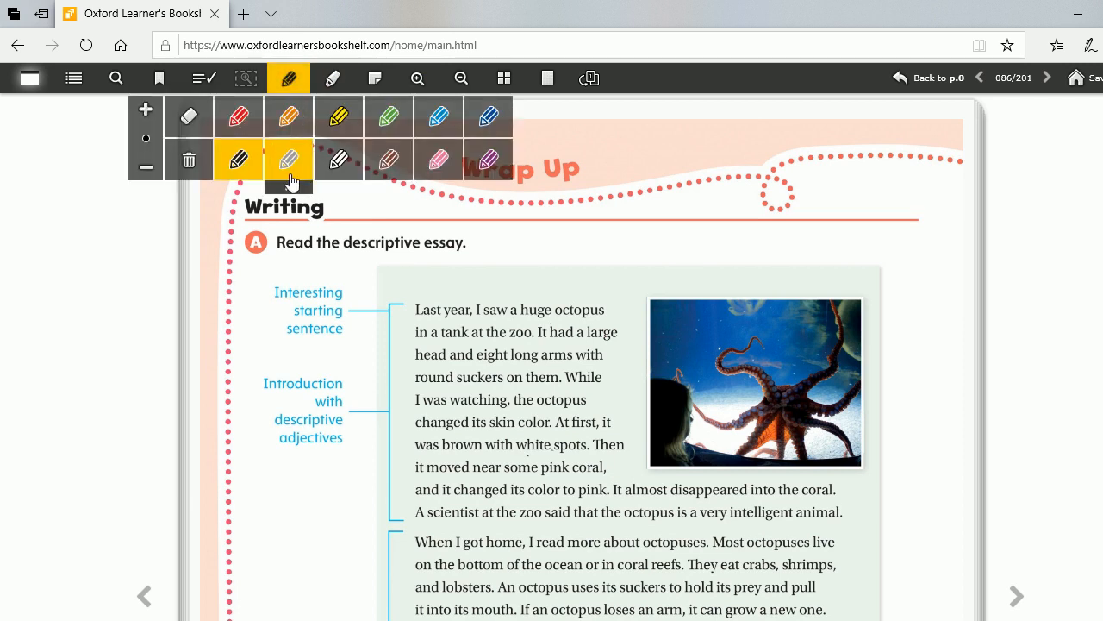
mouse_move(289, 160)
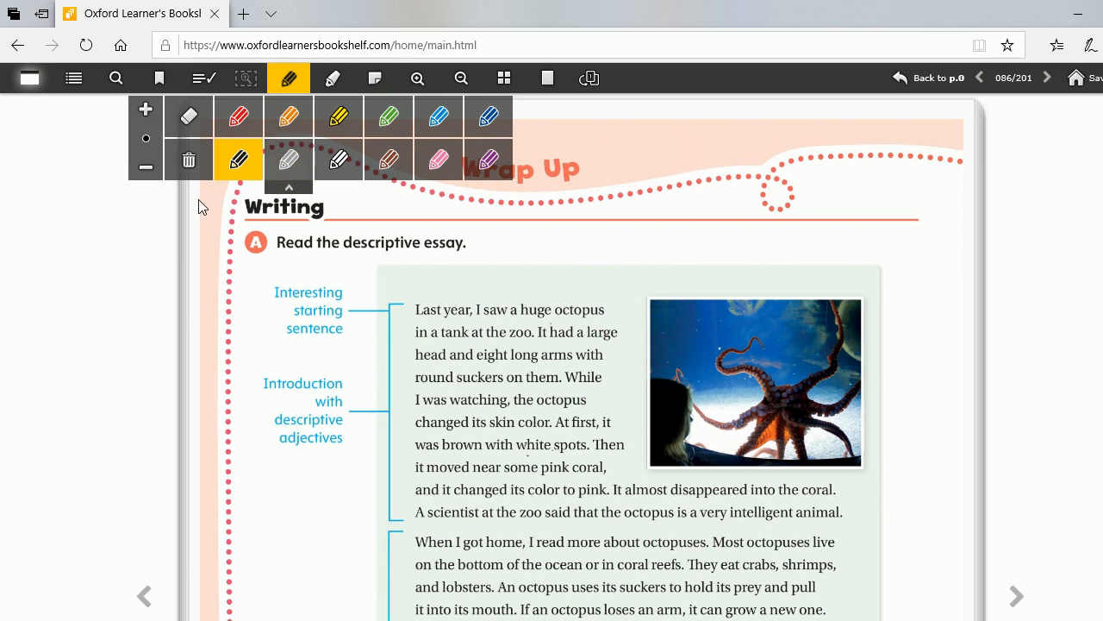
mouse_move(509, 324)
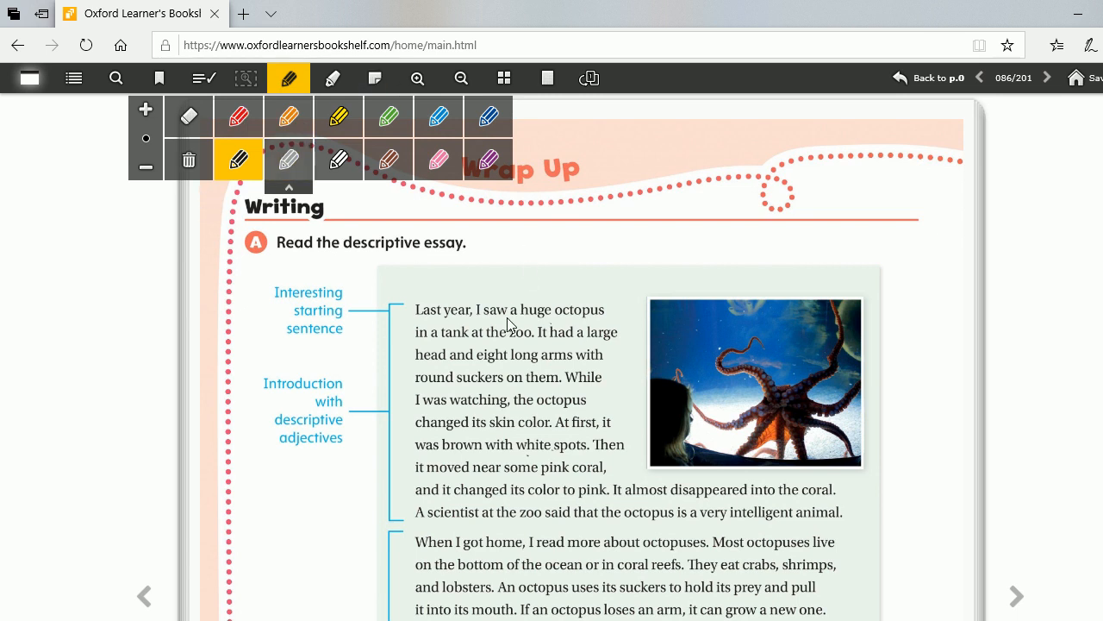
mouse_move(517, 335)
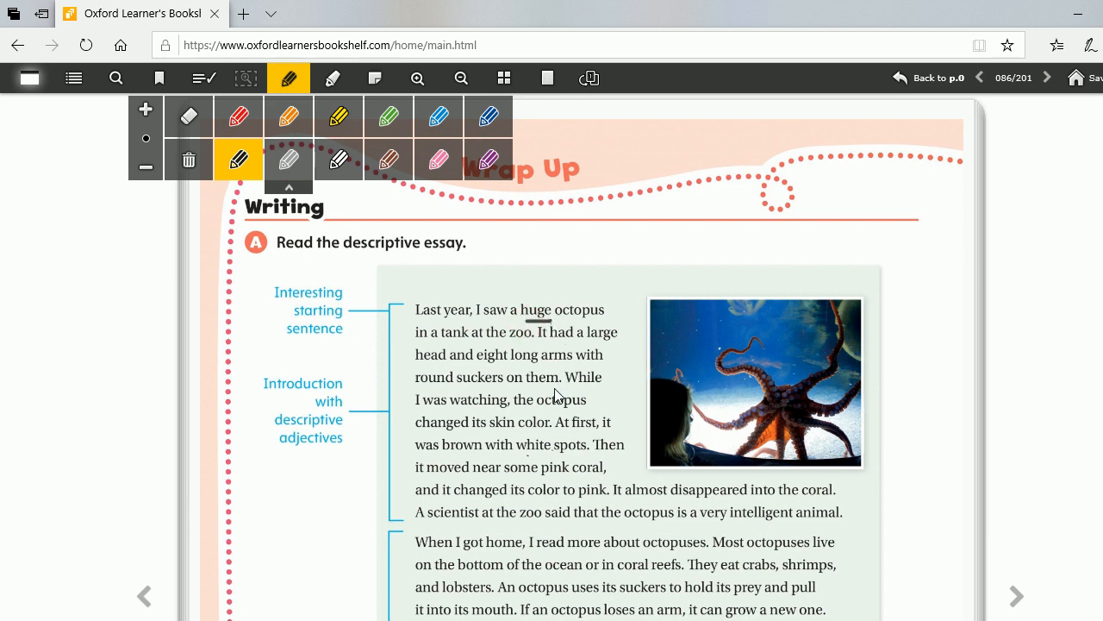
mouse_move(559, 379)
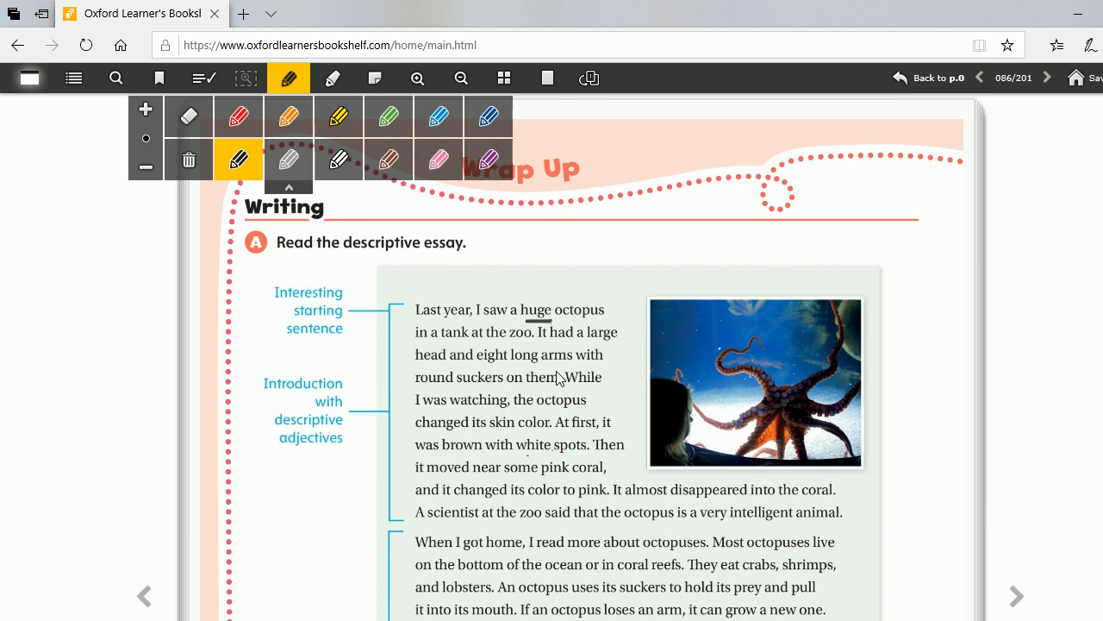
mouse_move(517, 373)
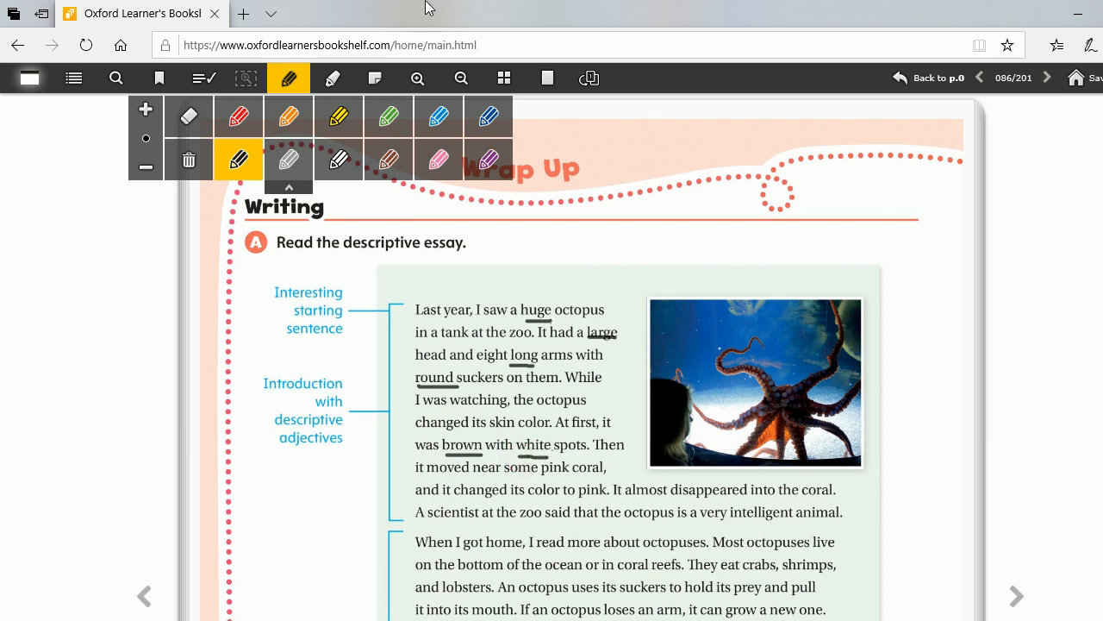
click(288, 78)
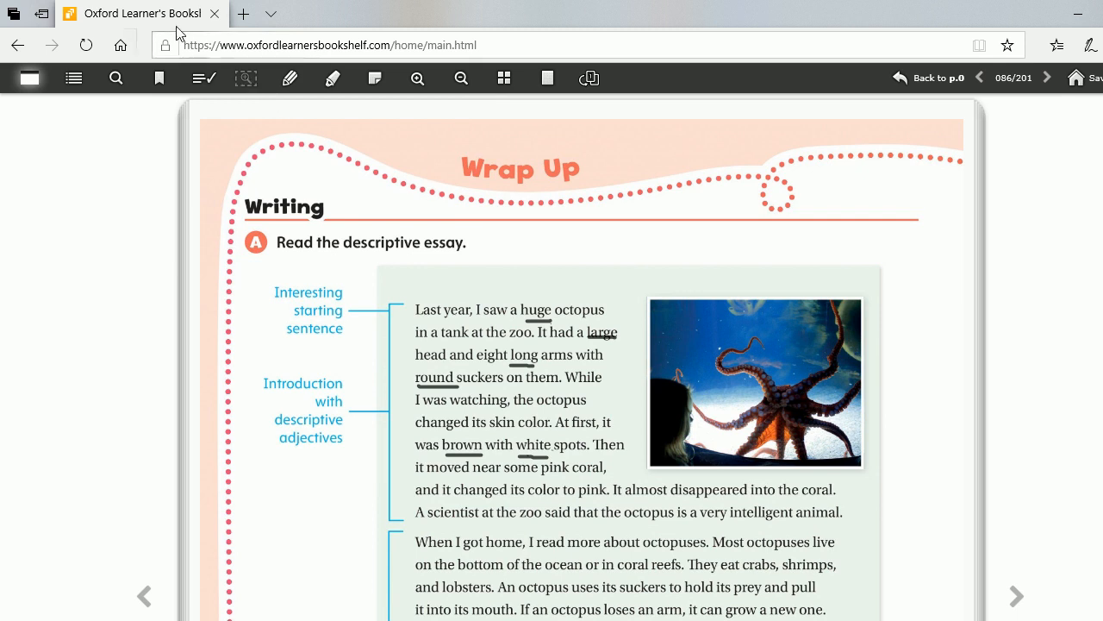
mouse_move(317, 323)
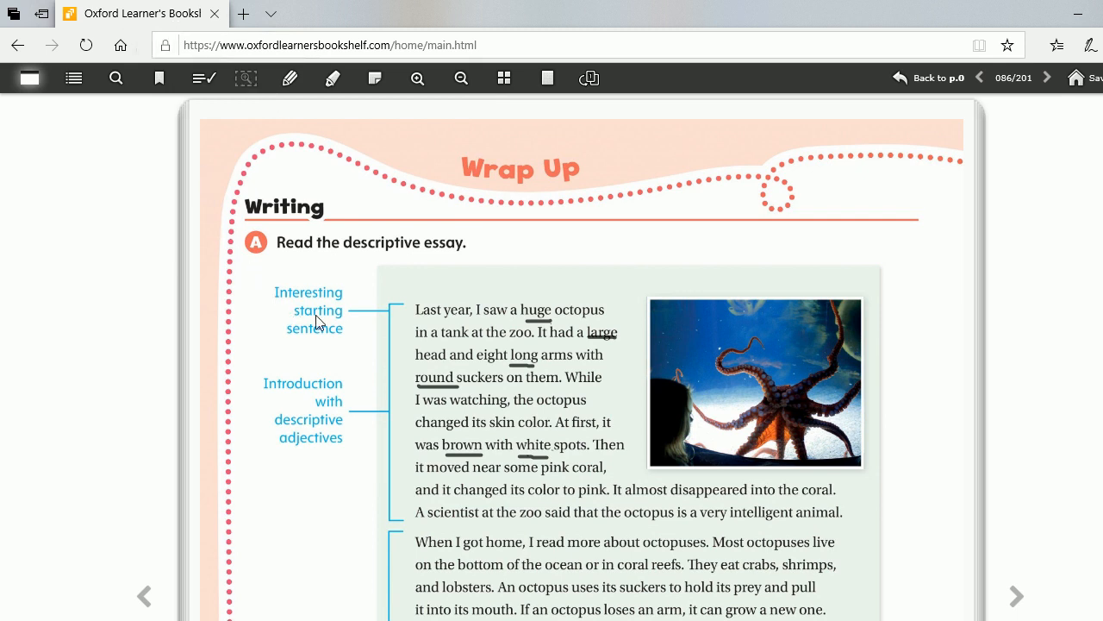
mouse_move(303, 341)
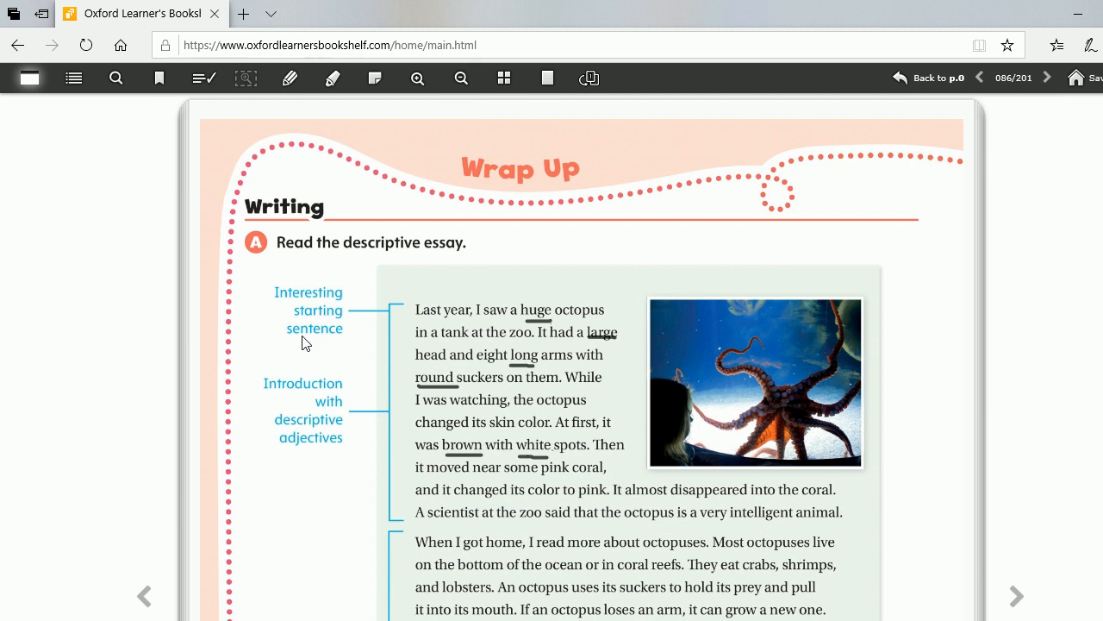
mouse_move(321, 368)
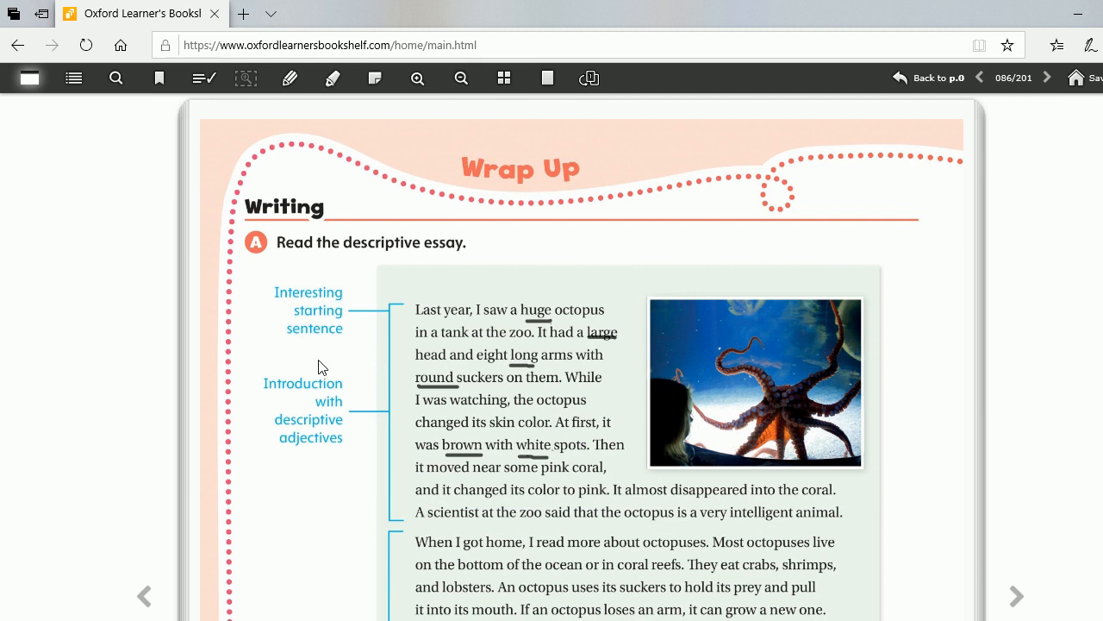
mouse_move(307, 362)
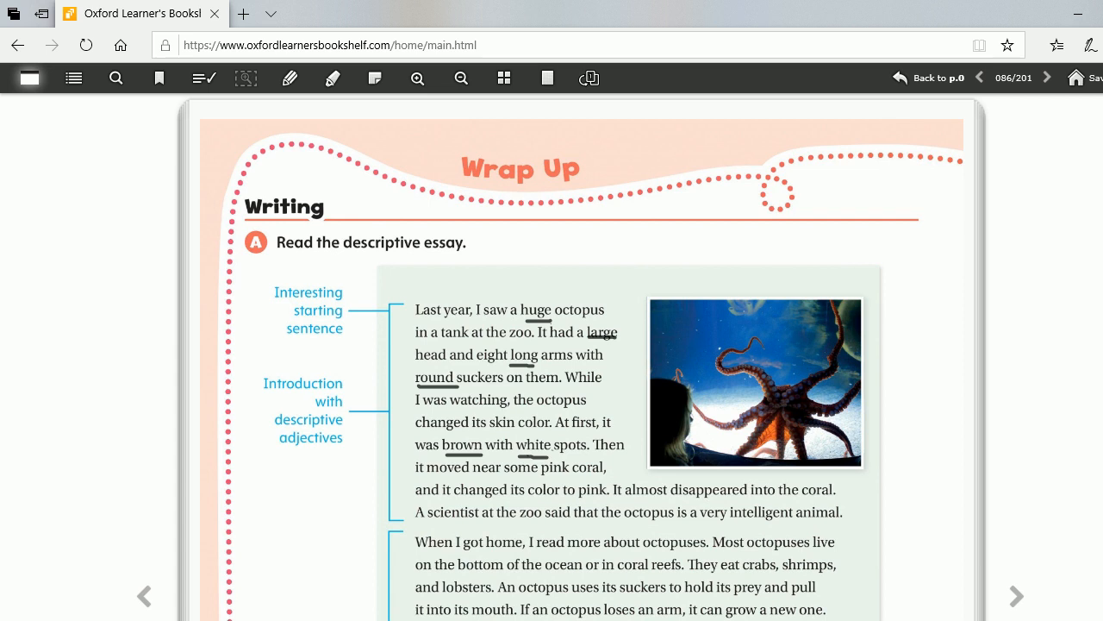
Scroll down to the Body paragraphs and the start of the conclusion of the octopus essay.
scroll(down, 3)
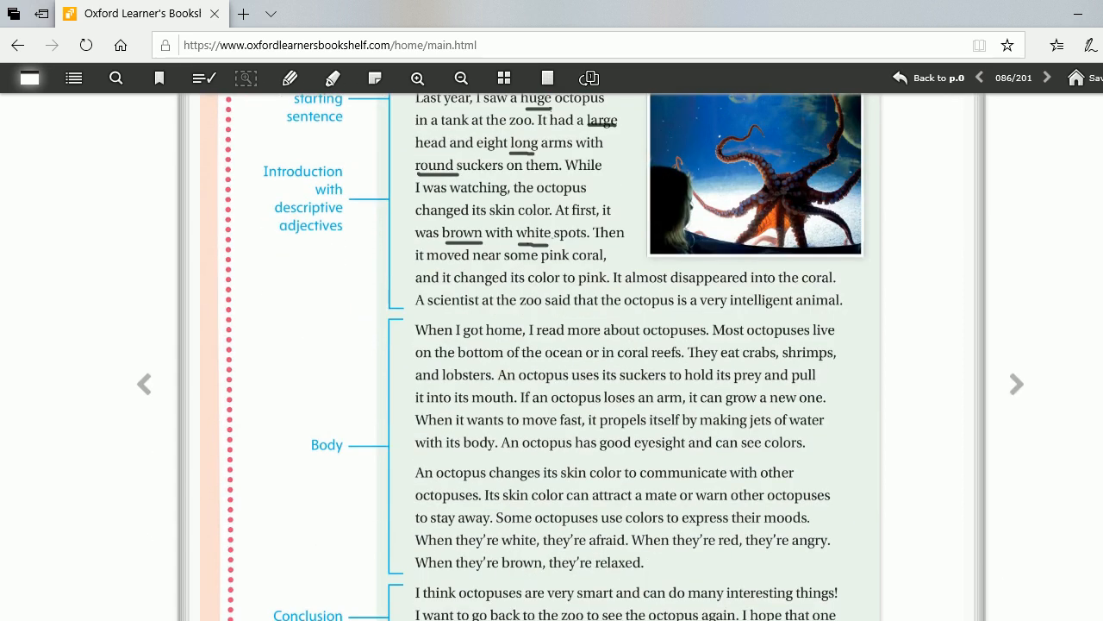
mouse_move(648, 483)
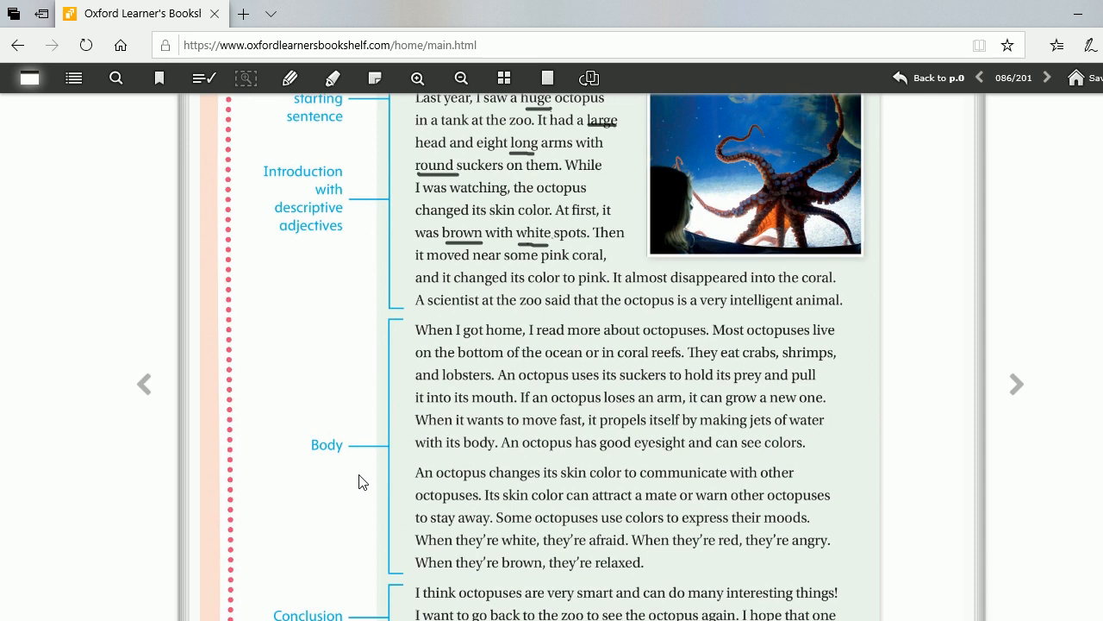
mouse_move(636, 542)
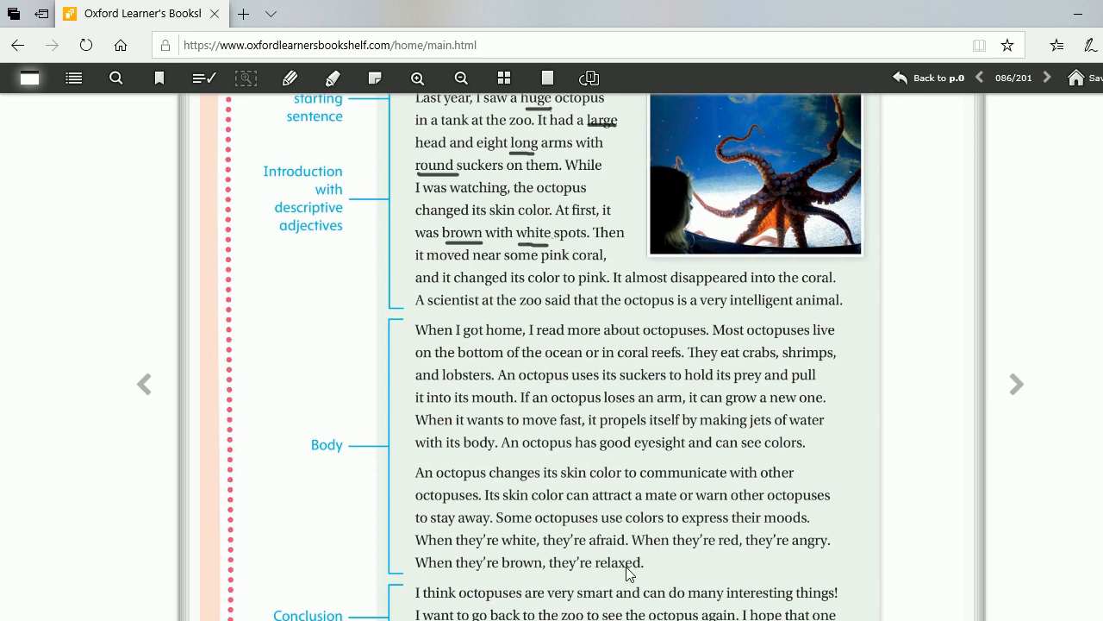
mouse_move(481, 560)
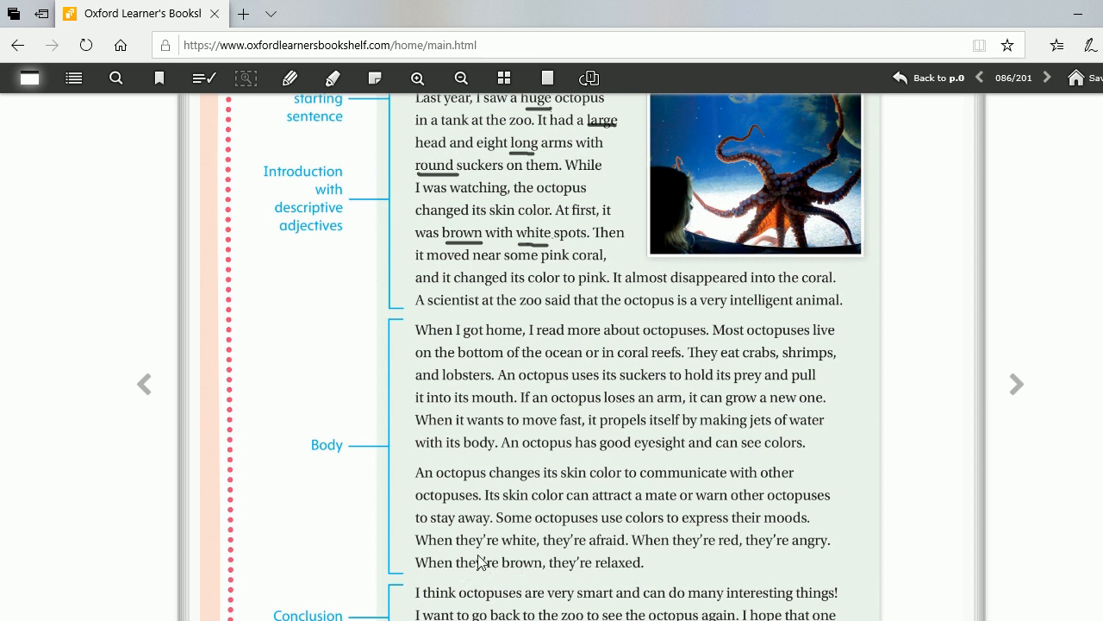
mouse_move(510, 566)
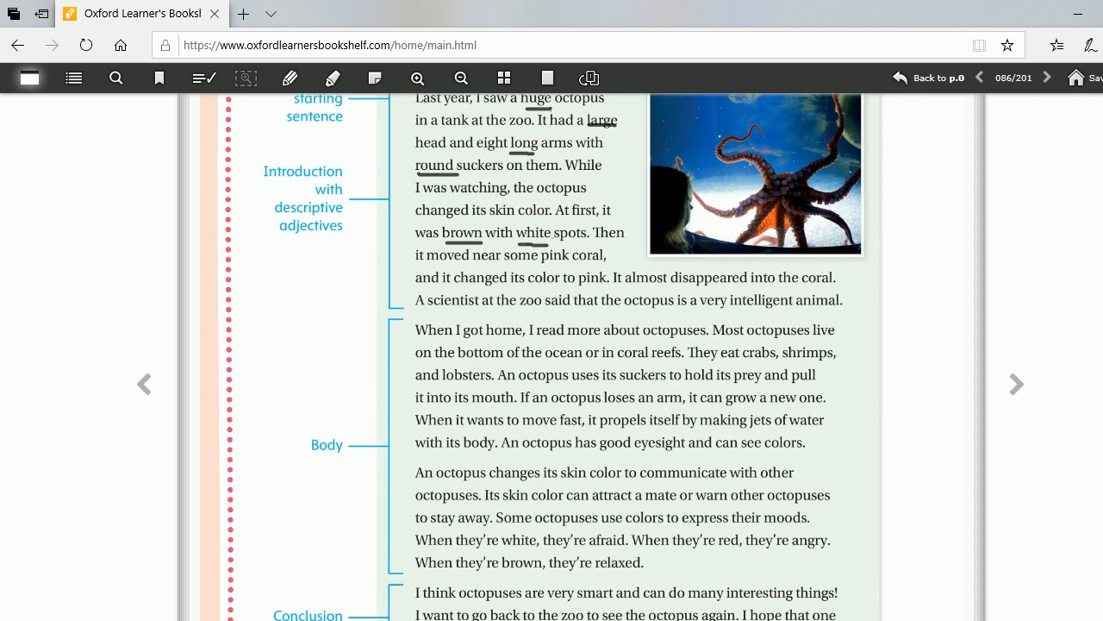
Scroll down to the essay's full Conclusion and the three Answer the questions items.
scroll(down, 3)
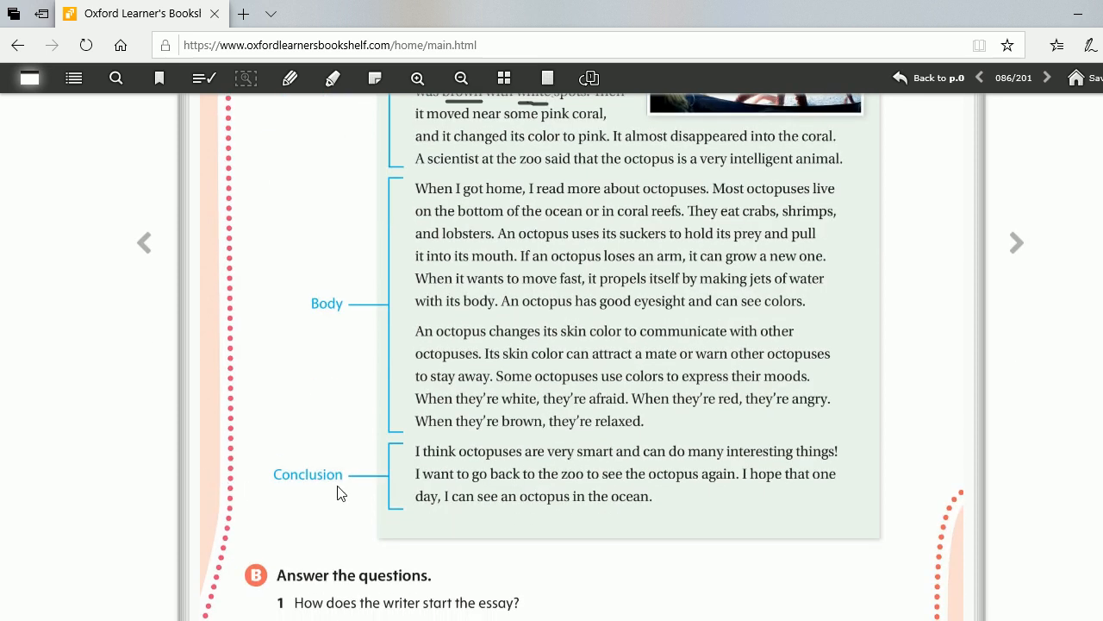
mouse_move(274, 611)
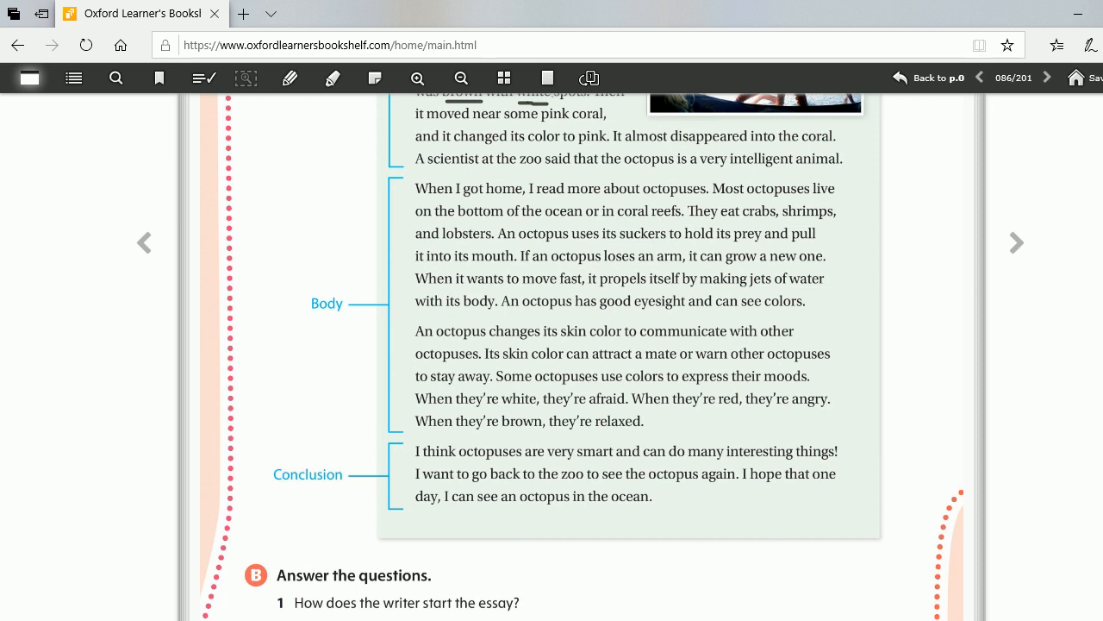
scroll(down, 3)
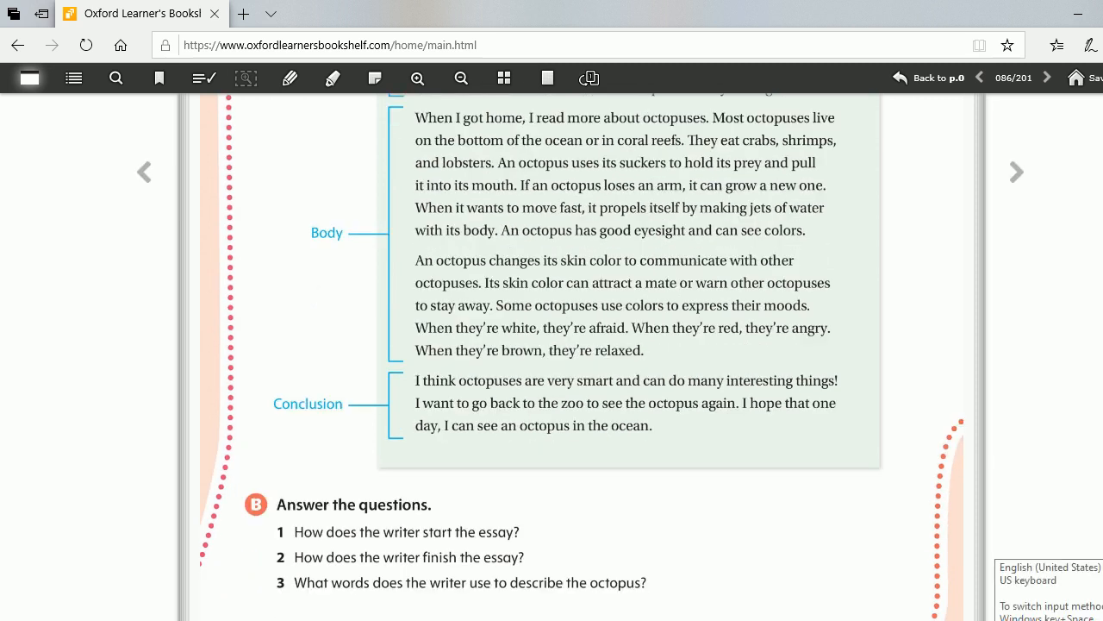